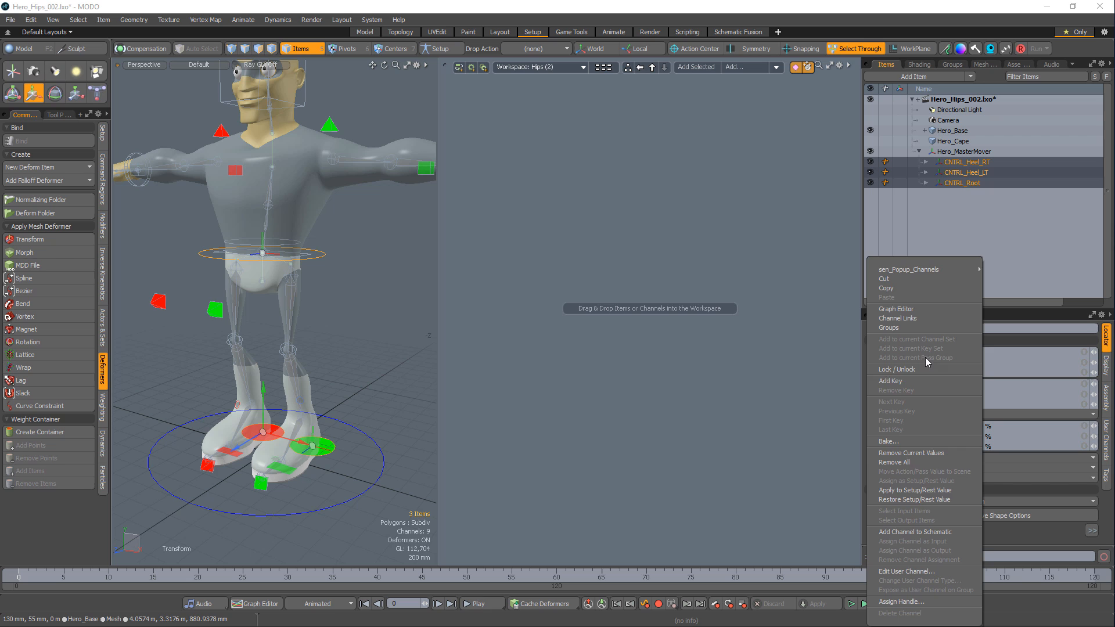
Add the controllers' position channels to the schematic and create an Expression channel modifier.
click(914, 532)
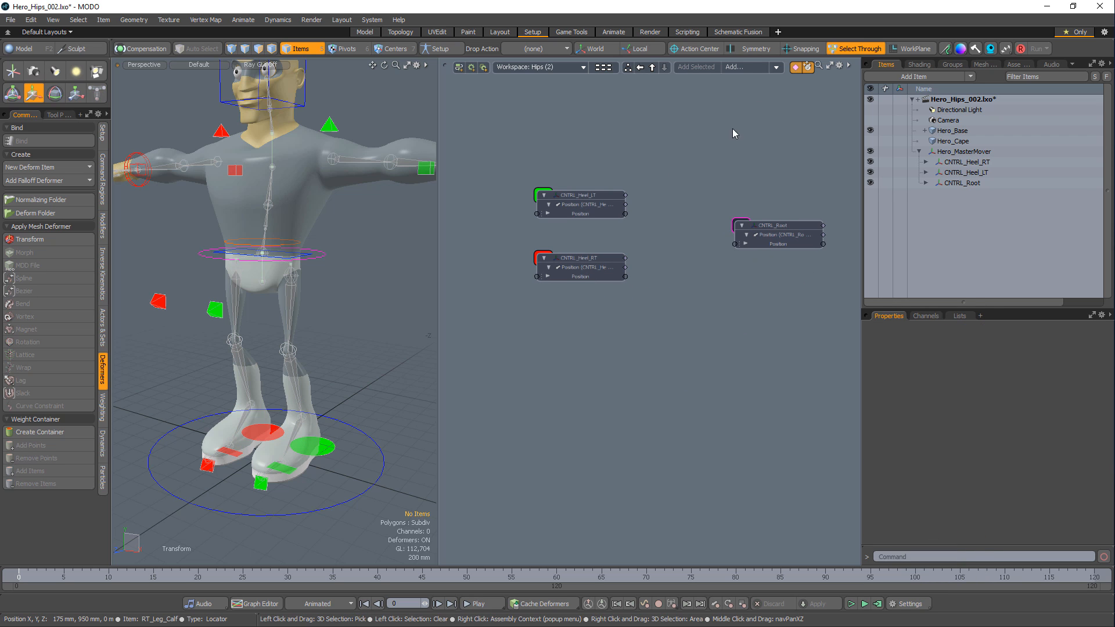
click(747, 67)
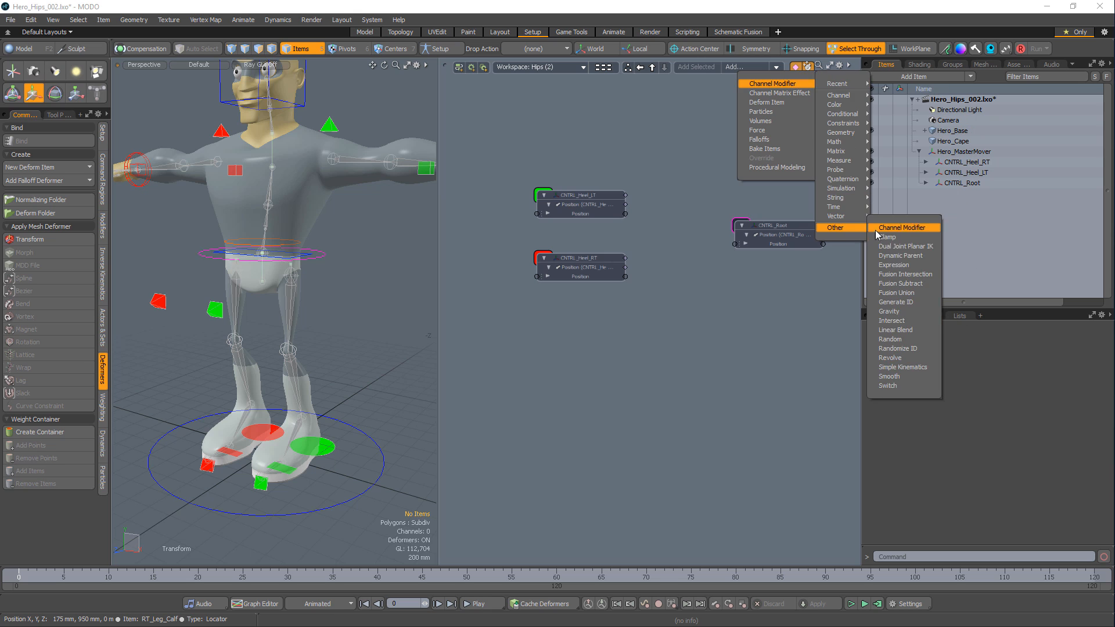
click(893, 264)
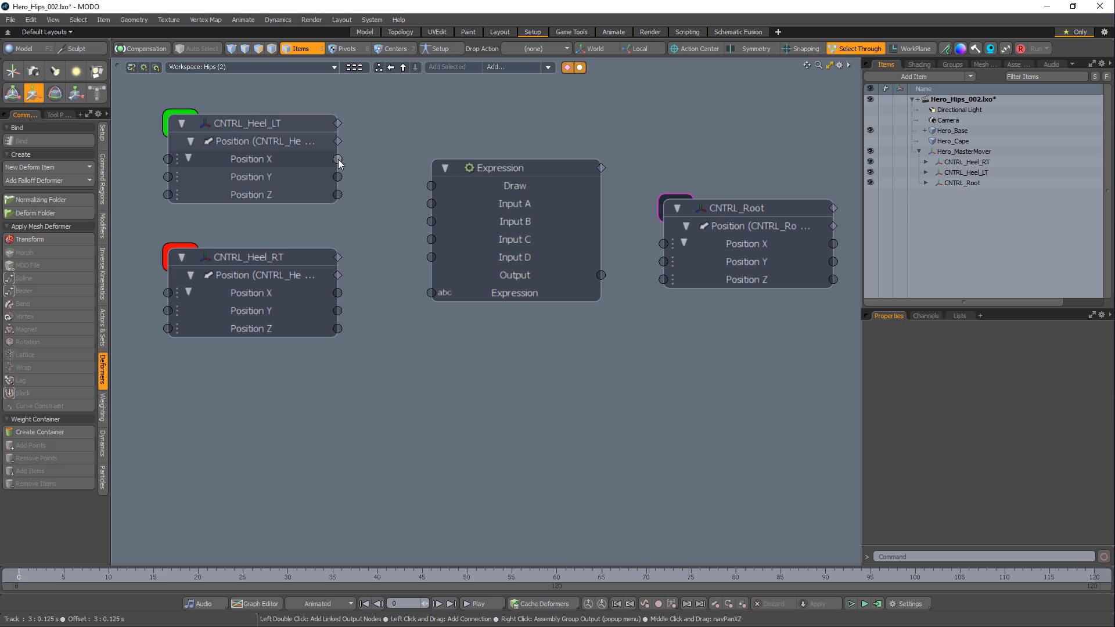
Wire heel positions into (A+B)/2 expressions driving the root's X and Z, then test with the left heel.
drag(338, 158, 431, 204)
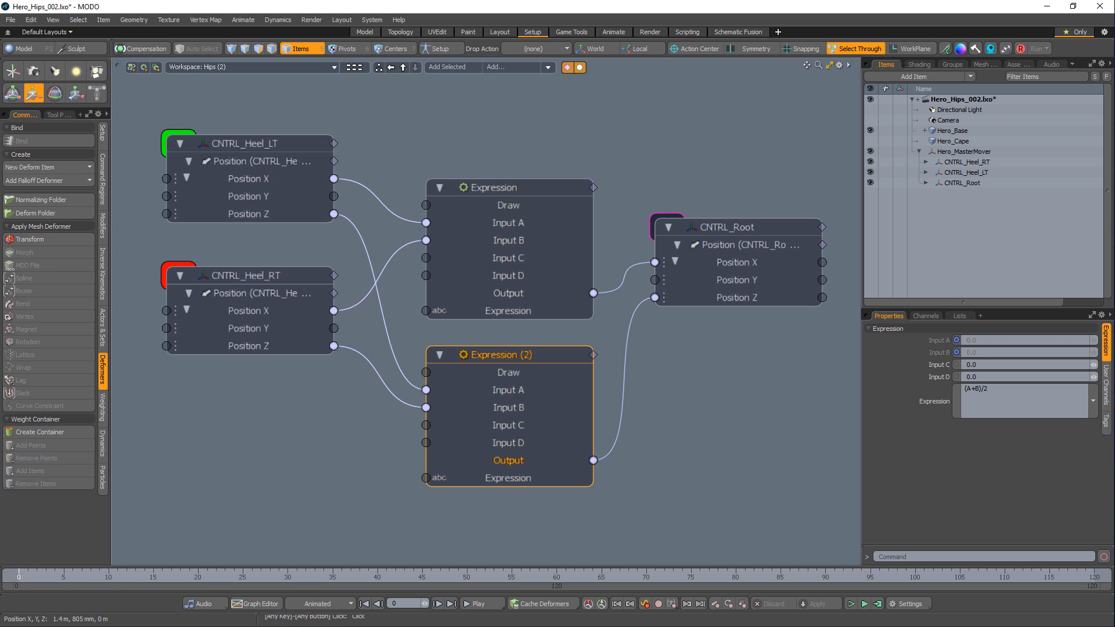
click(962, 172)
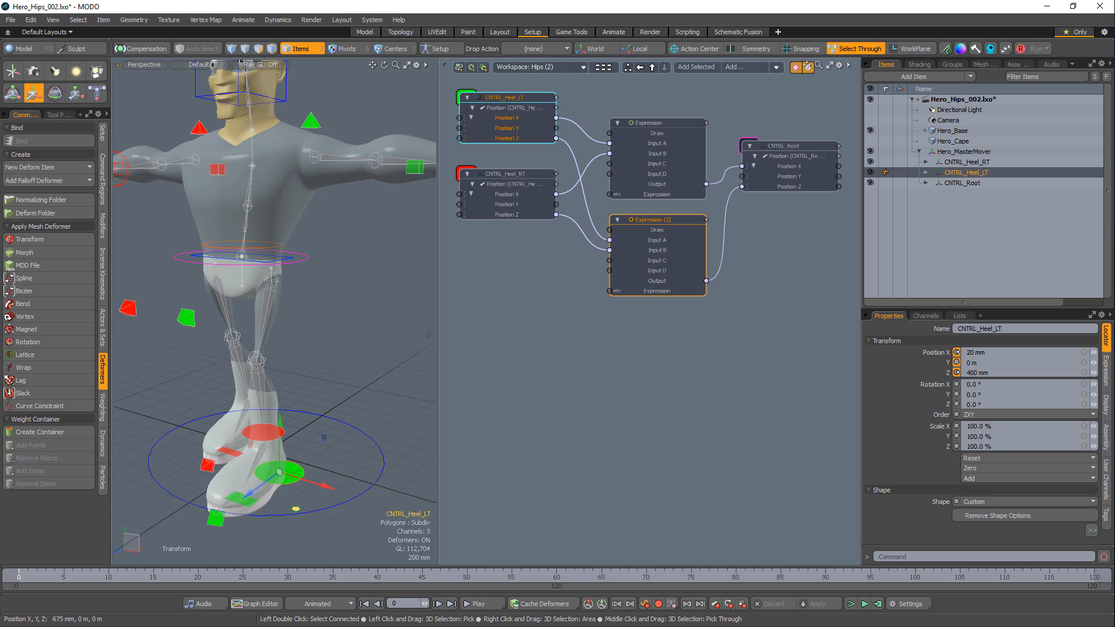